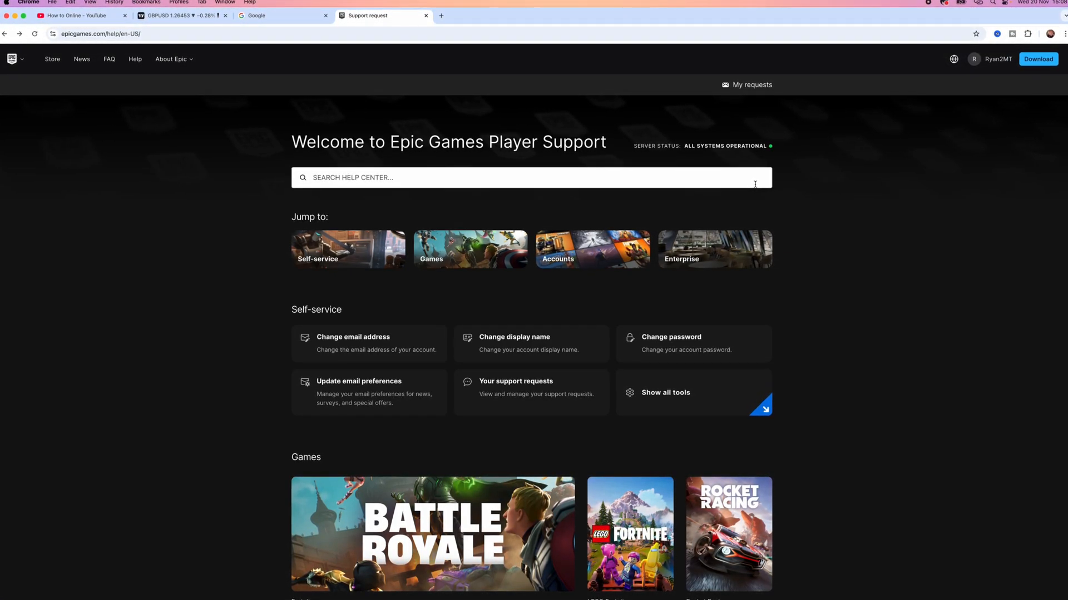
# Step: Switch to the Google tab where 'epic games' is already entered in the search box
pyautogui.click(279, 14)
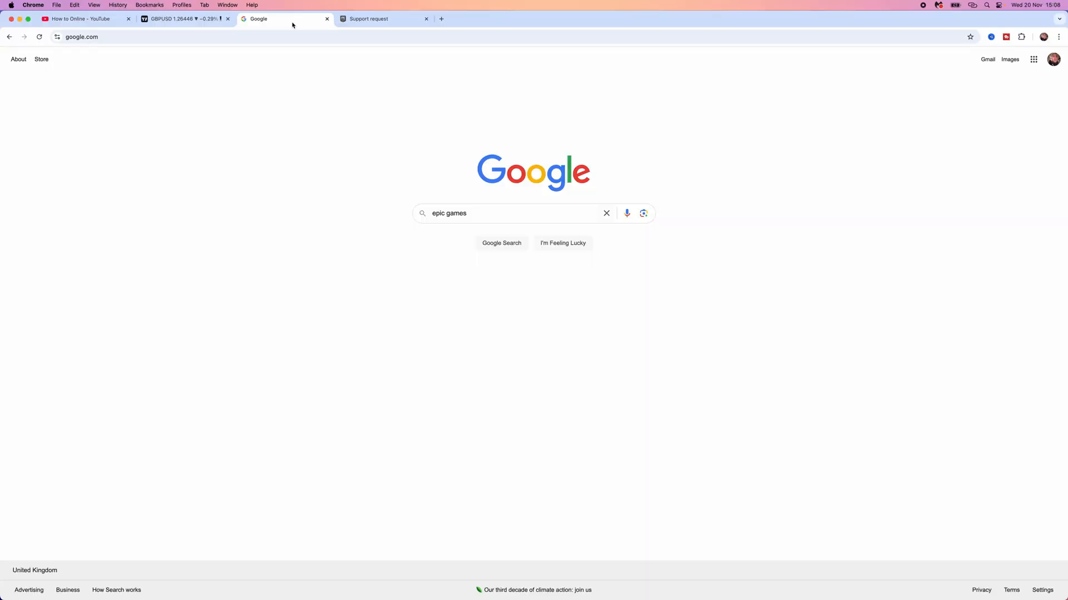
# Step: Run the Google search for 'epic games', listing the Epic Games Store first
pyautogui.click(501, 243)
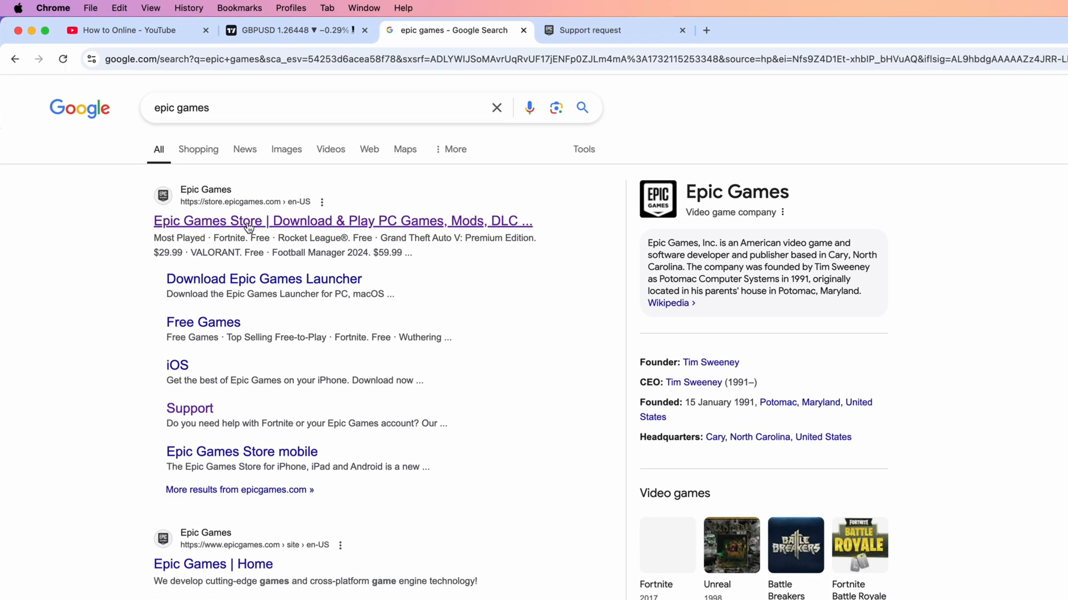
pyautogui.moveTo(203, 201)
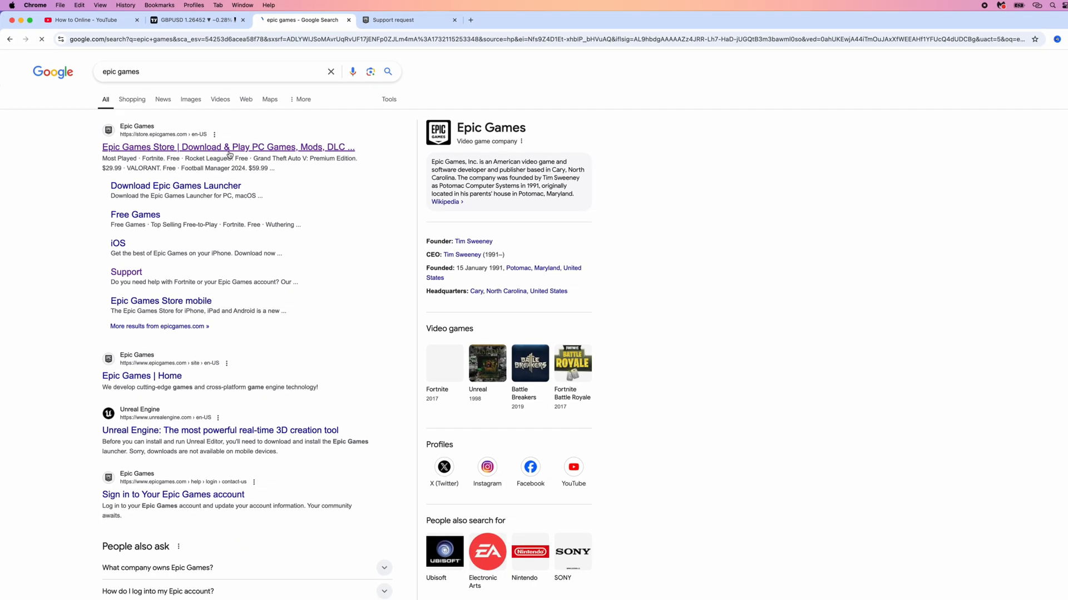
# Step: Go from the Epic Games Store result to its Player Support help center
pyautogui.click(227, 147)
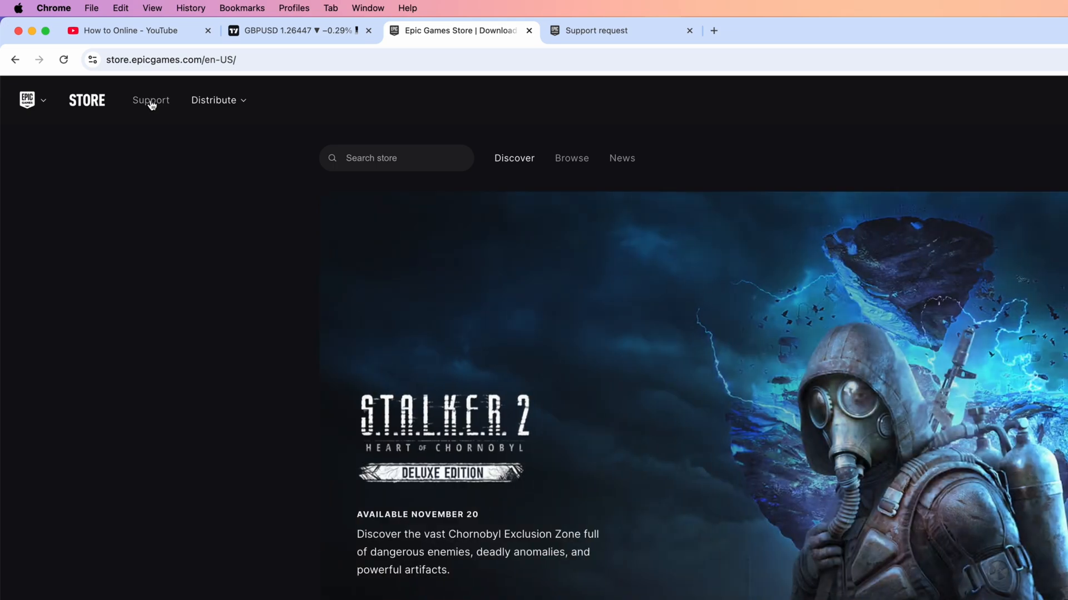
pyautogui.click(150, 100)
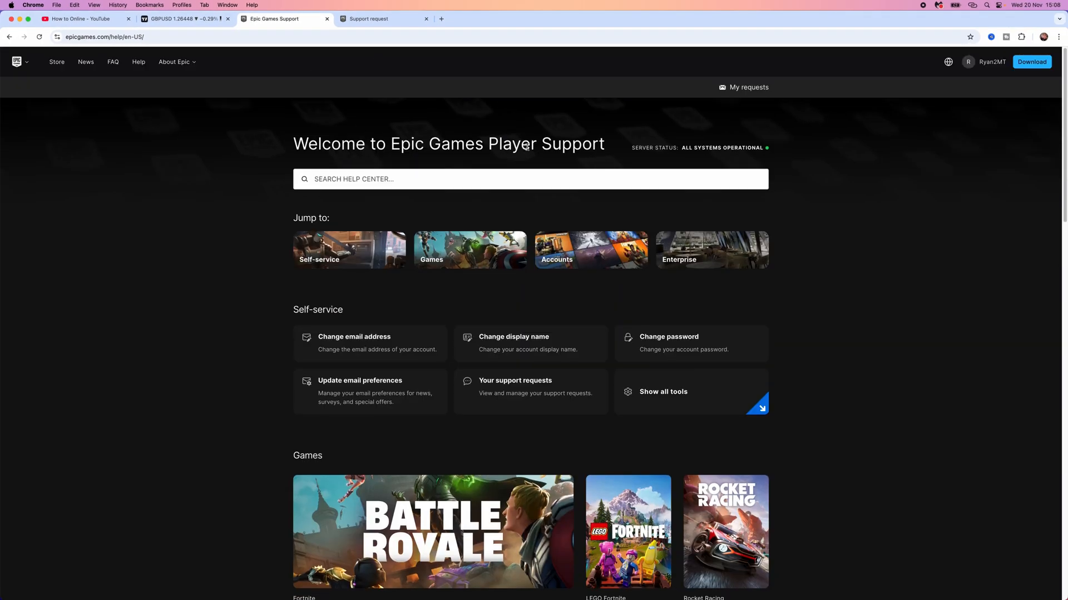
pyautogui.moveTo(471, 402)
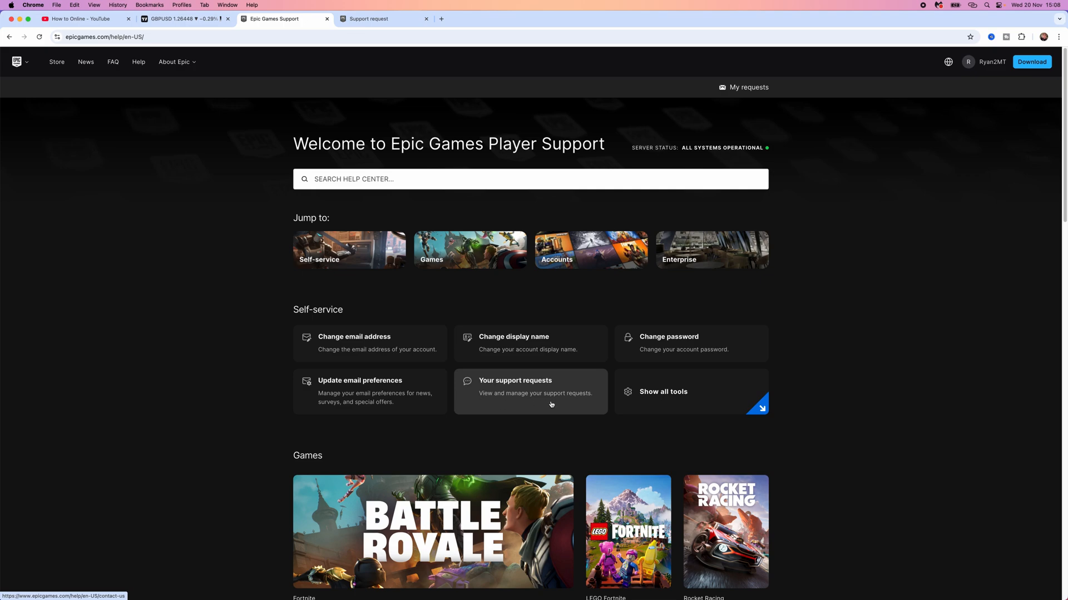
# Step: Bring up the support request form for Fortnite and expand the Epic Account issue-category list
pyautogui.click(530, 390)
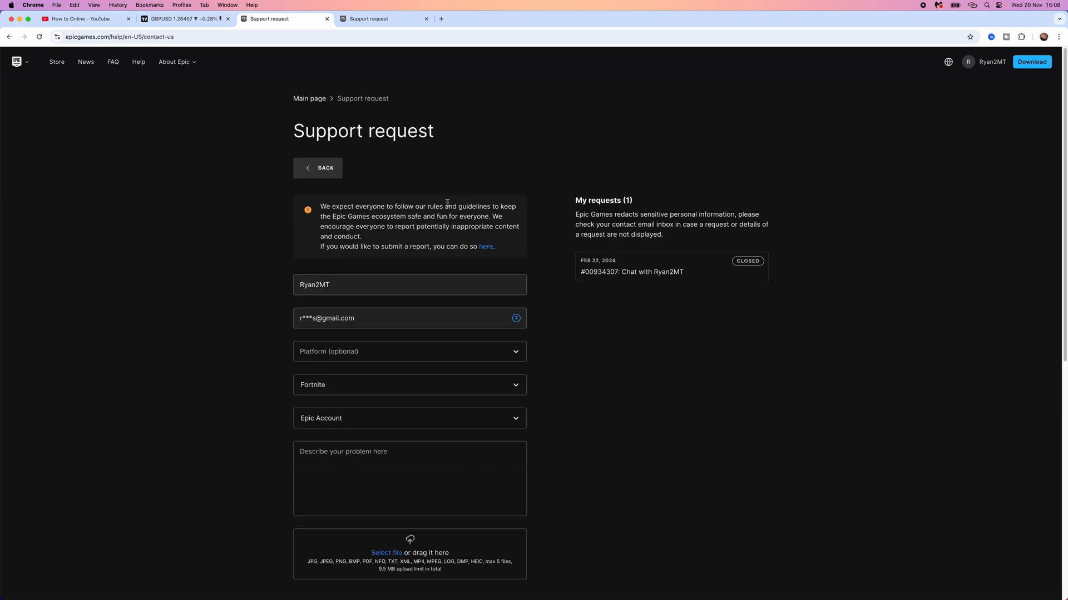
pyautogui.moveTo(375, 253)
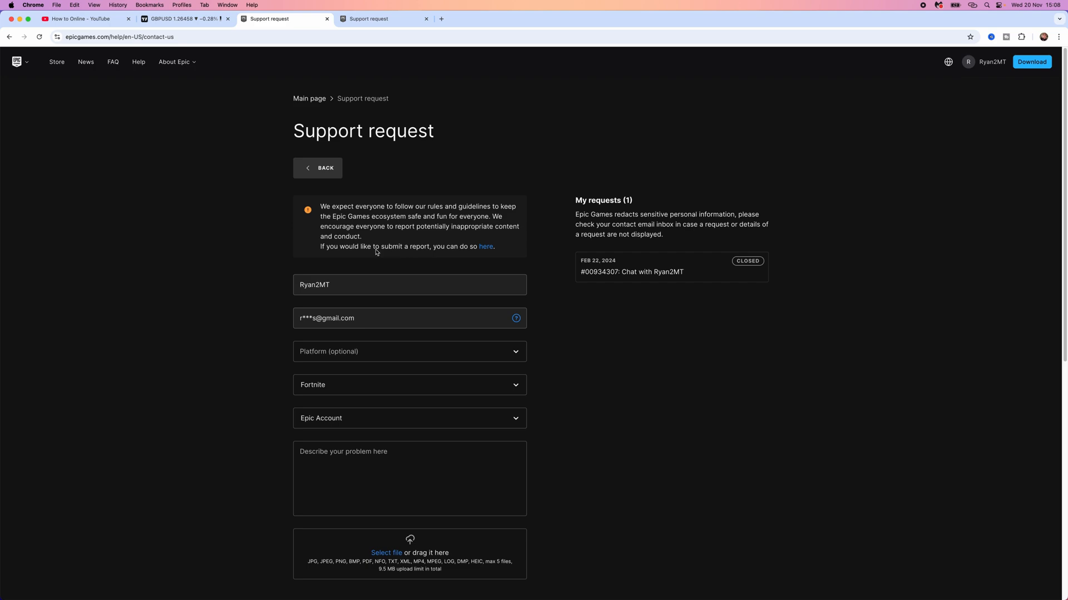
pyautogui.scroll(-3)
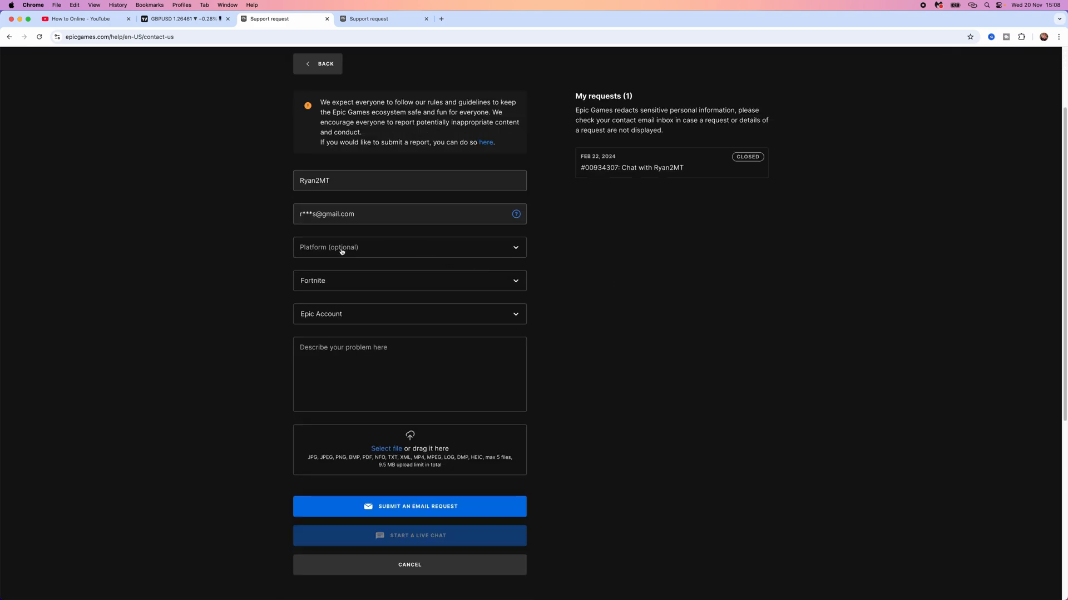
pyautogui.click(409, 246)
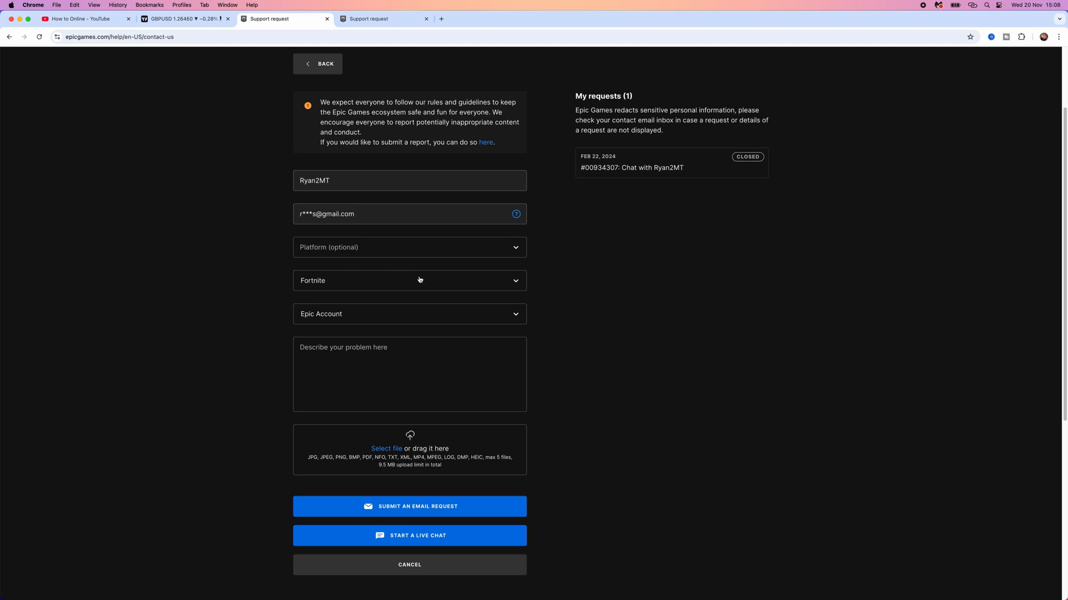
pyautogui.click(409, 280)
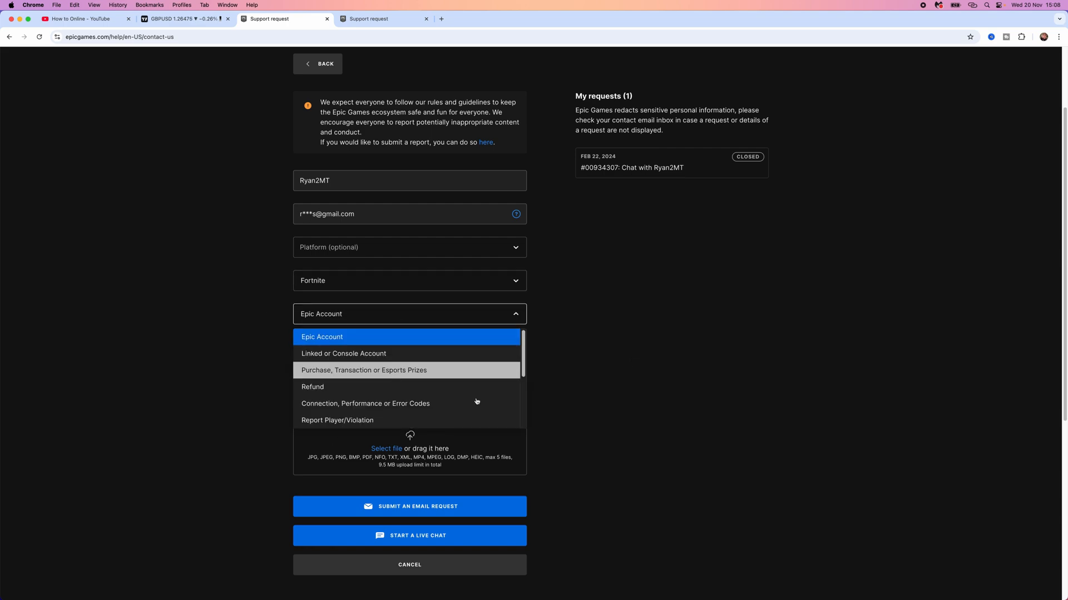
pyautogui.moveTo(352, 386)
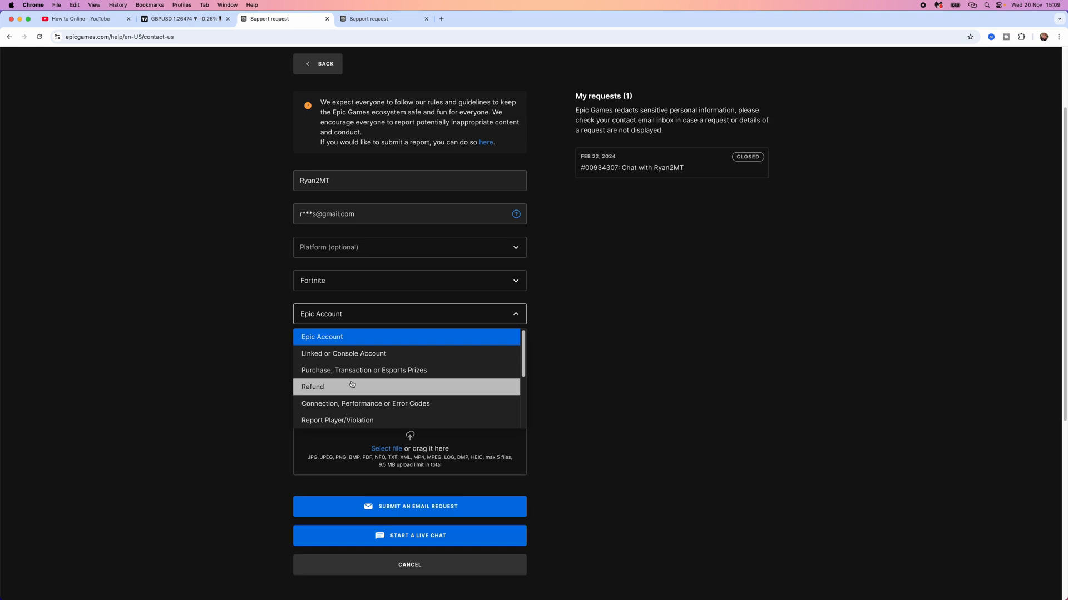
# Step: Keep Epic Account as the issue category, closing the category list
pyautogui.click(322, 337)
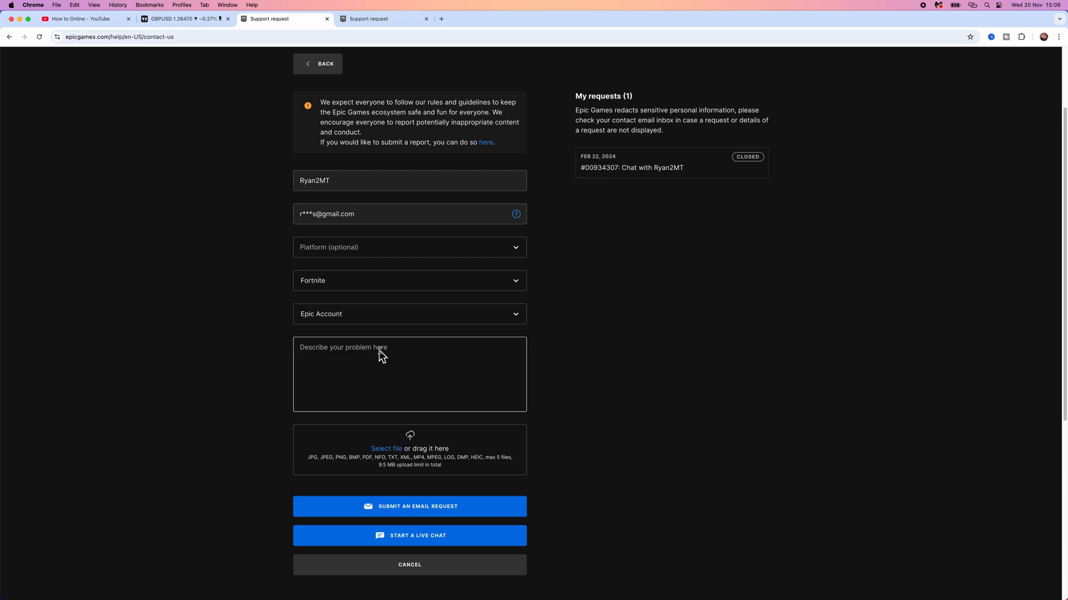
pyautogui.moveTo(386, 448)
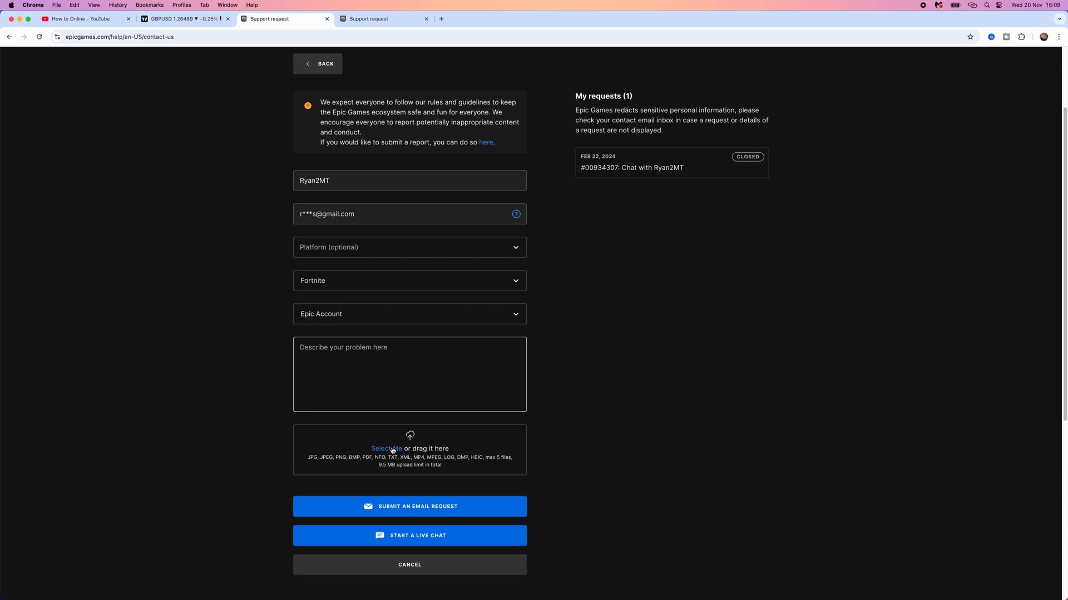
pyautogui.moveTo(820, 408)
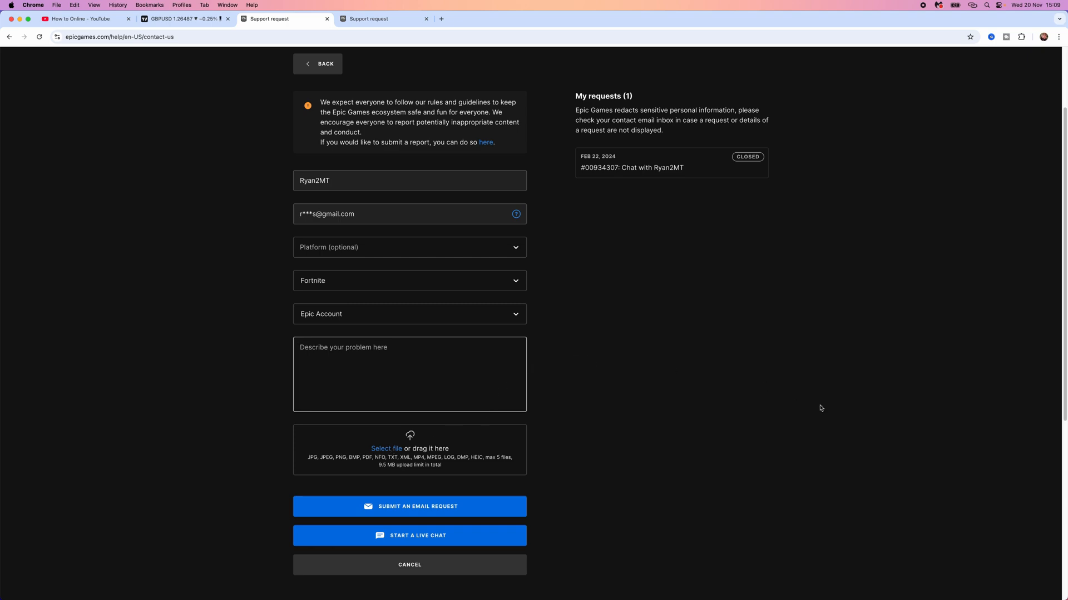